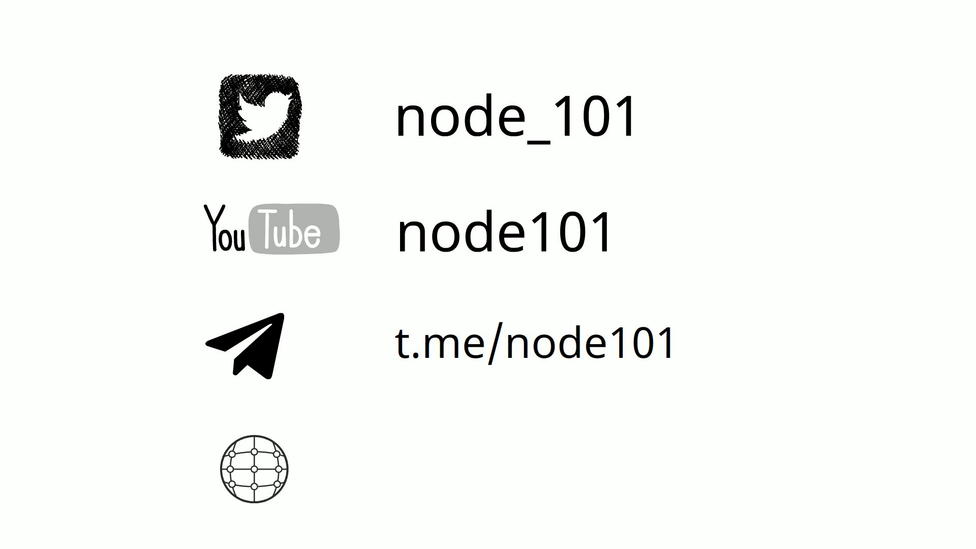
text(node101.io)
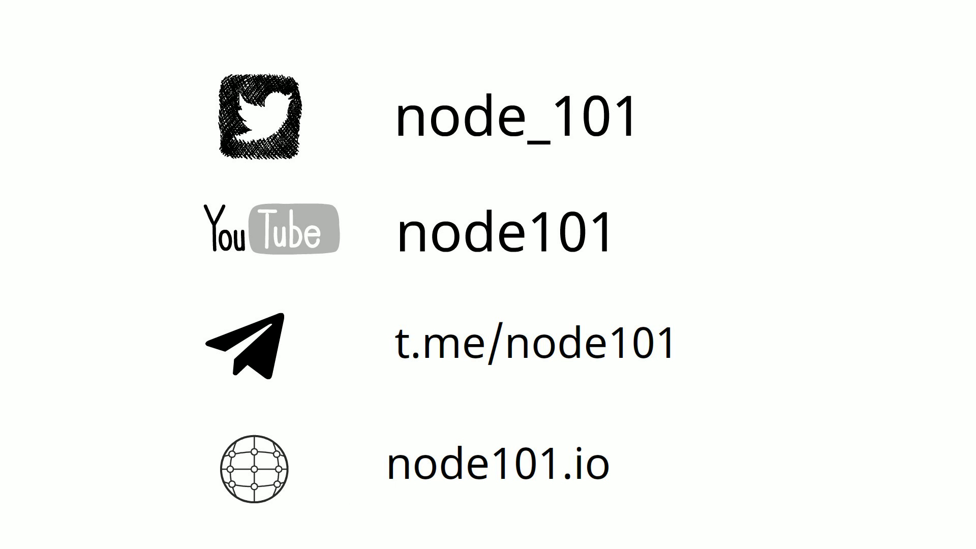